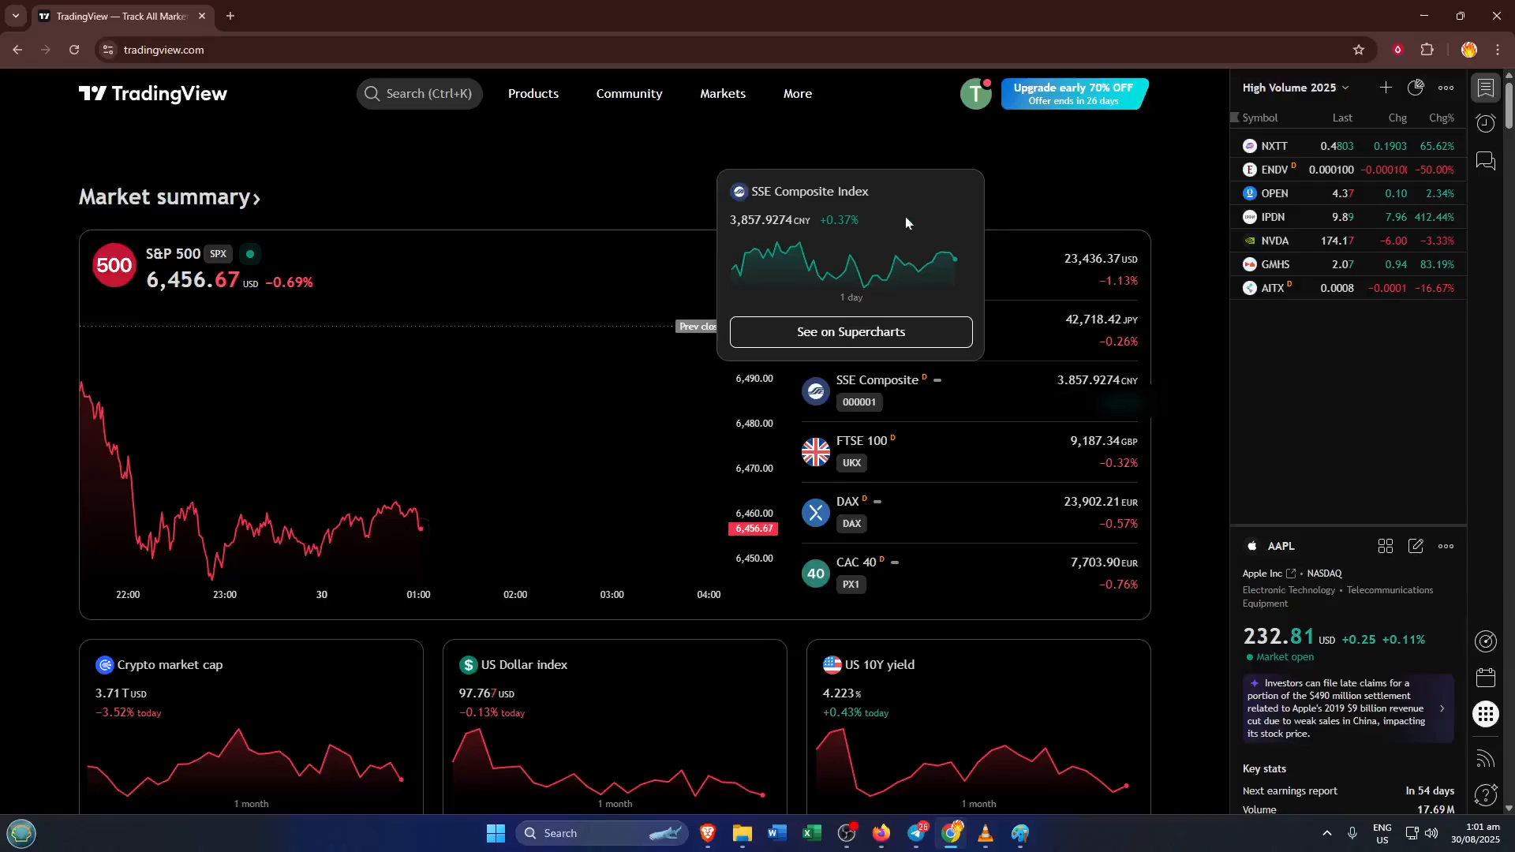
mouse_move(1076, 205)
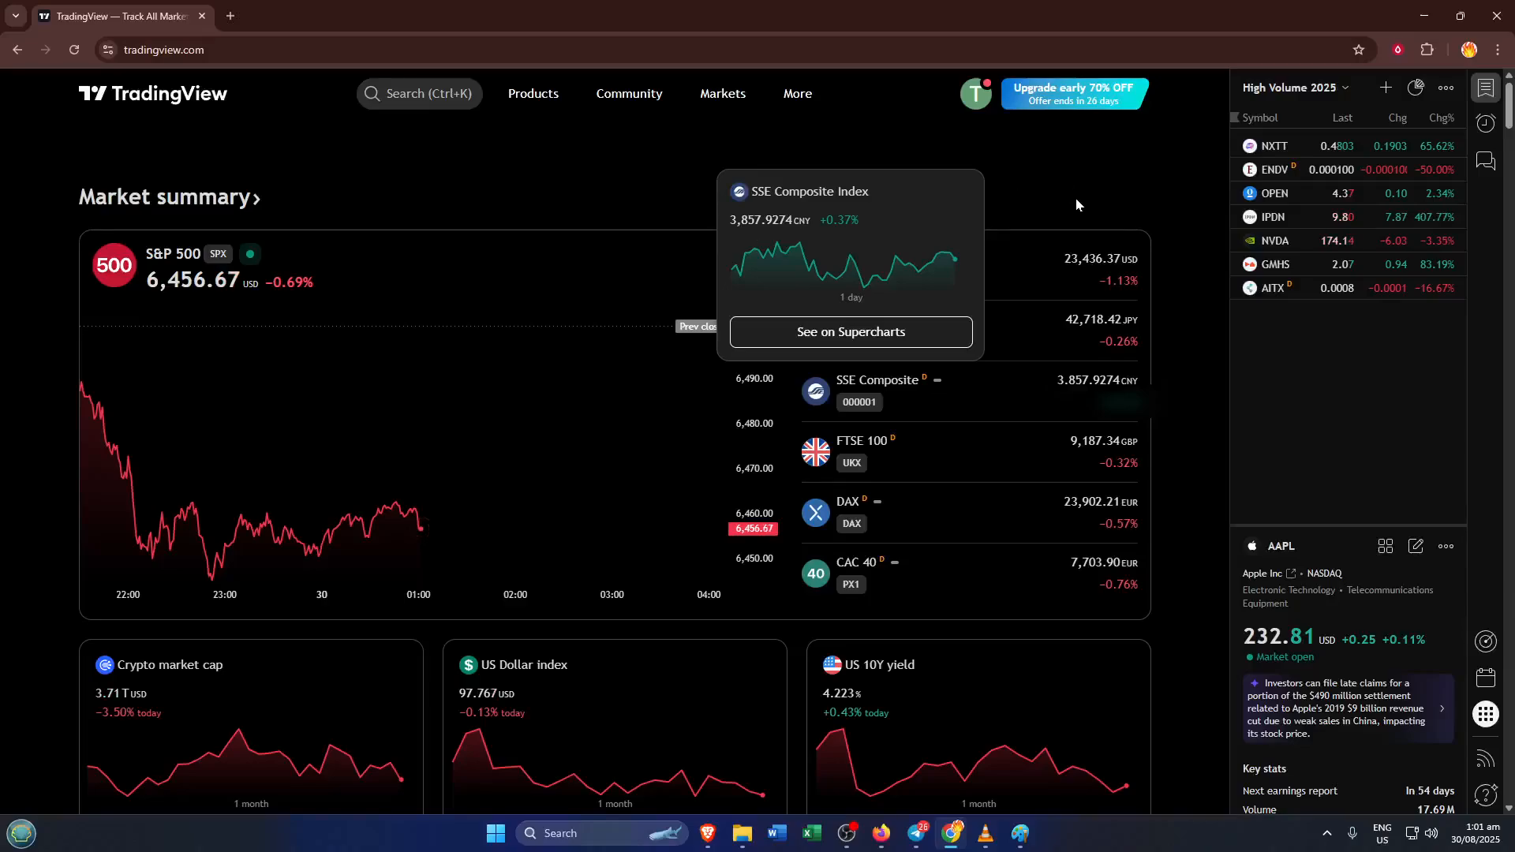
mouse_move(1015, 196)
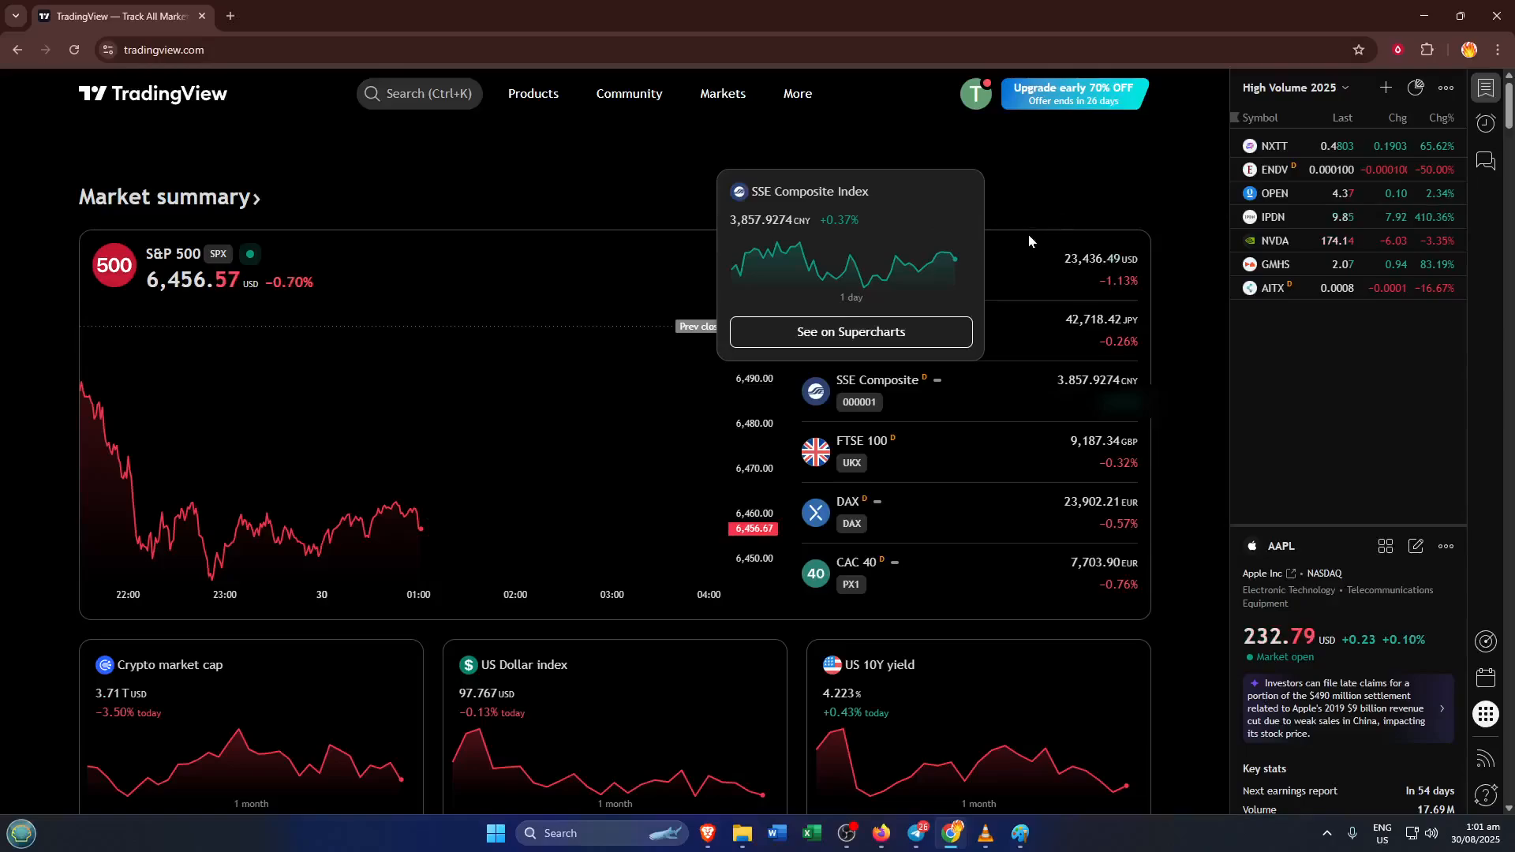
mouse_move(906, 208)
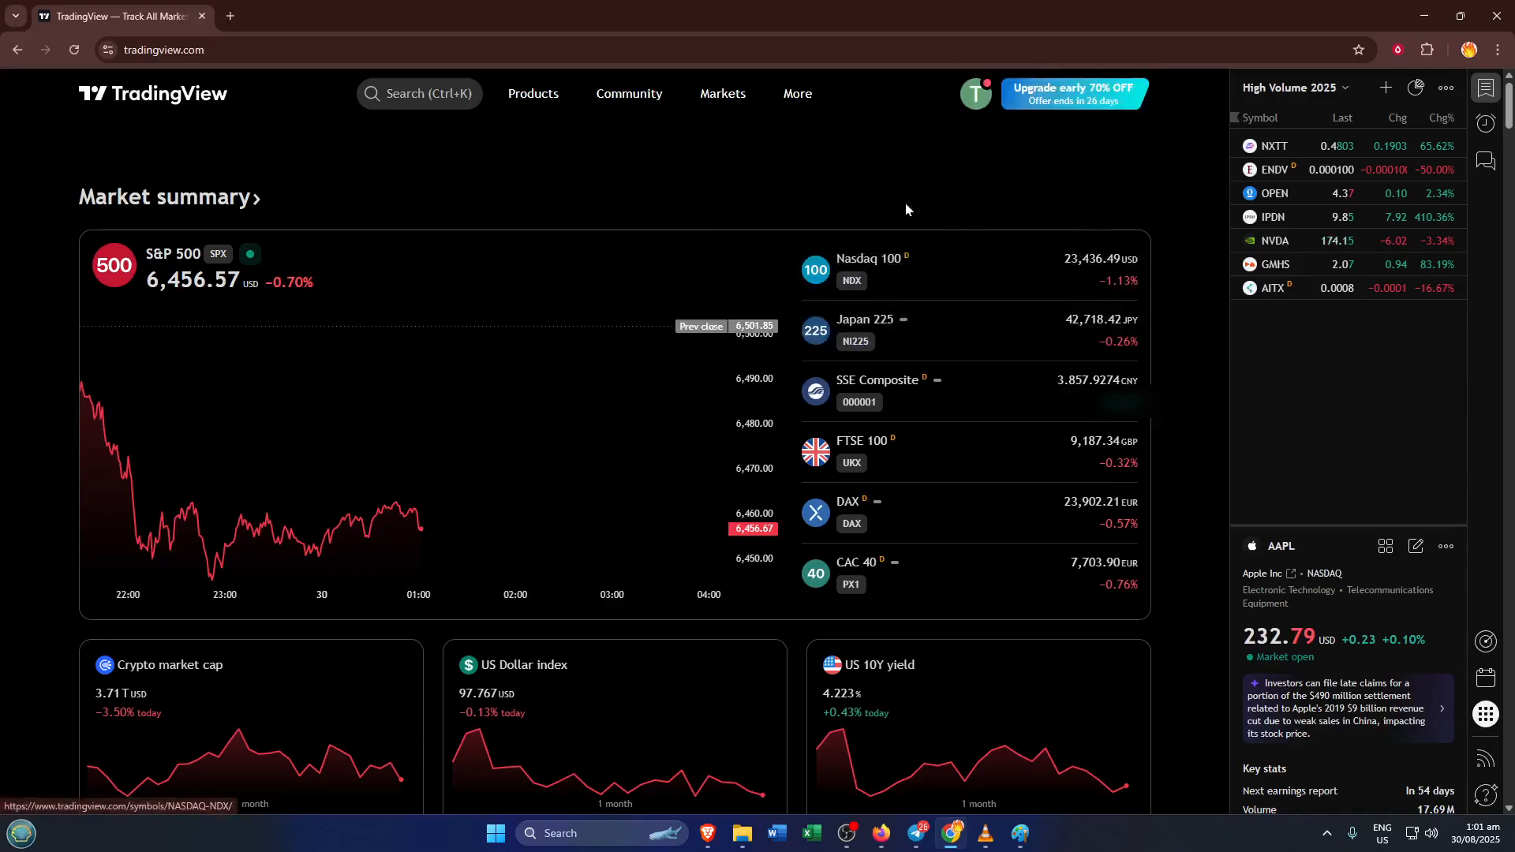
mouse_move(853, 180)
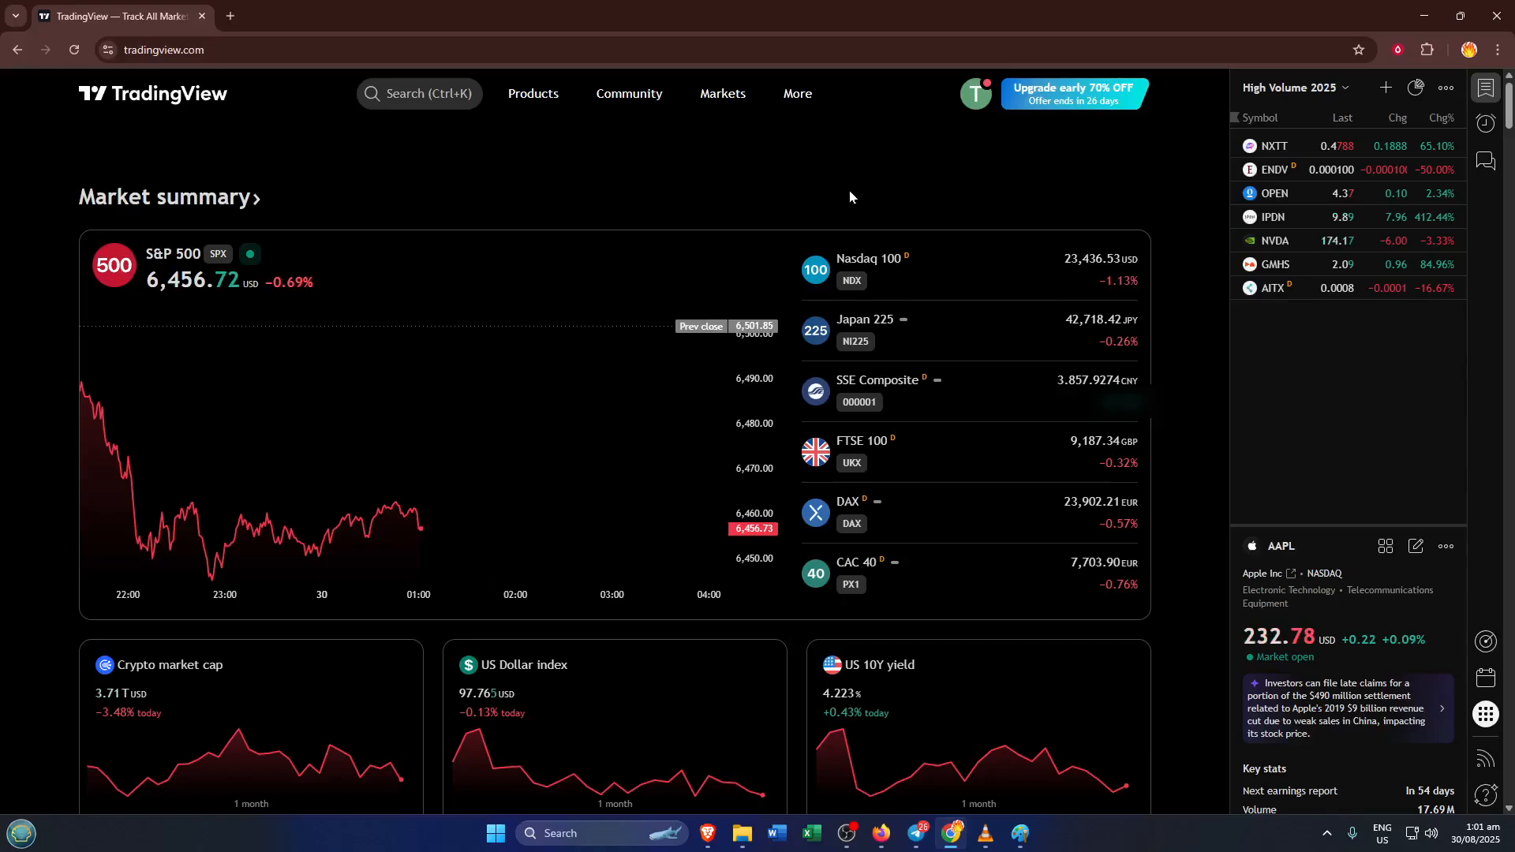
mouse_move(887, 219)
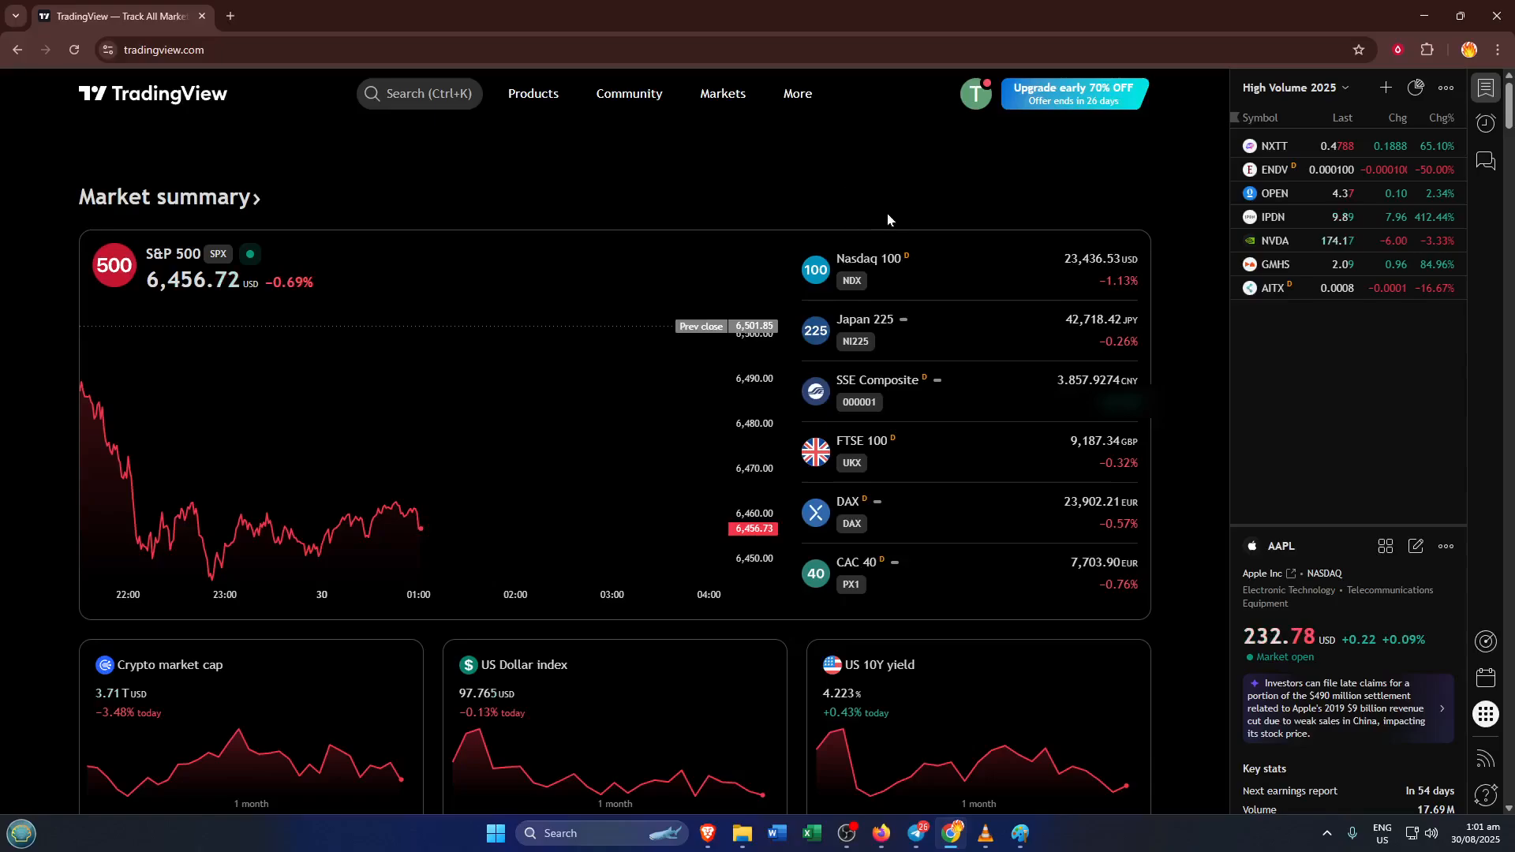
mouse_move(557, 152)
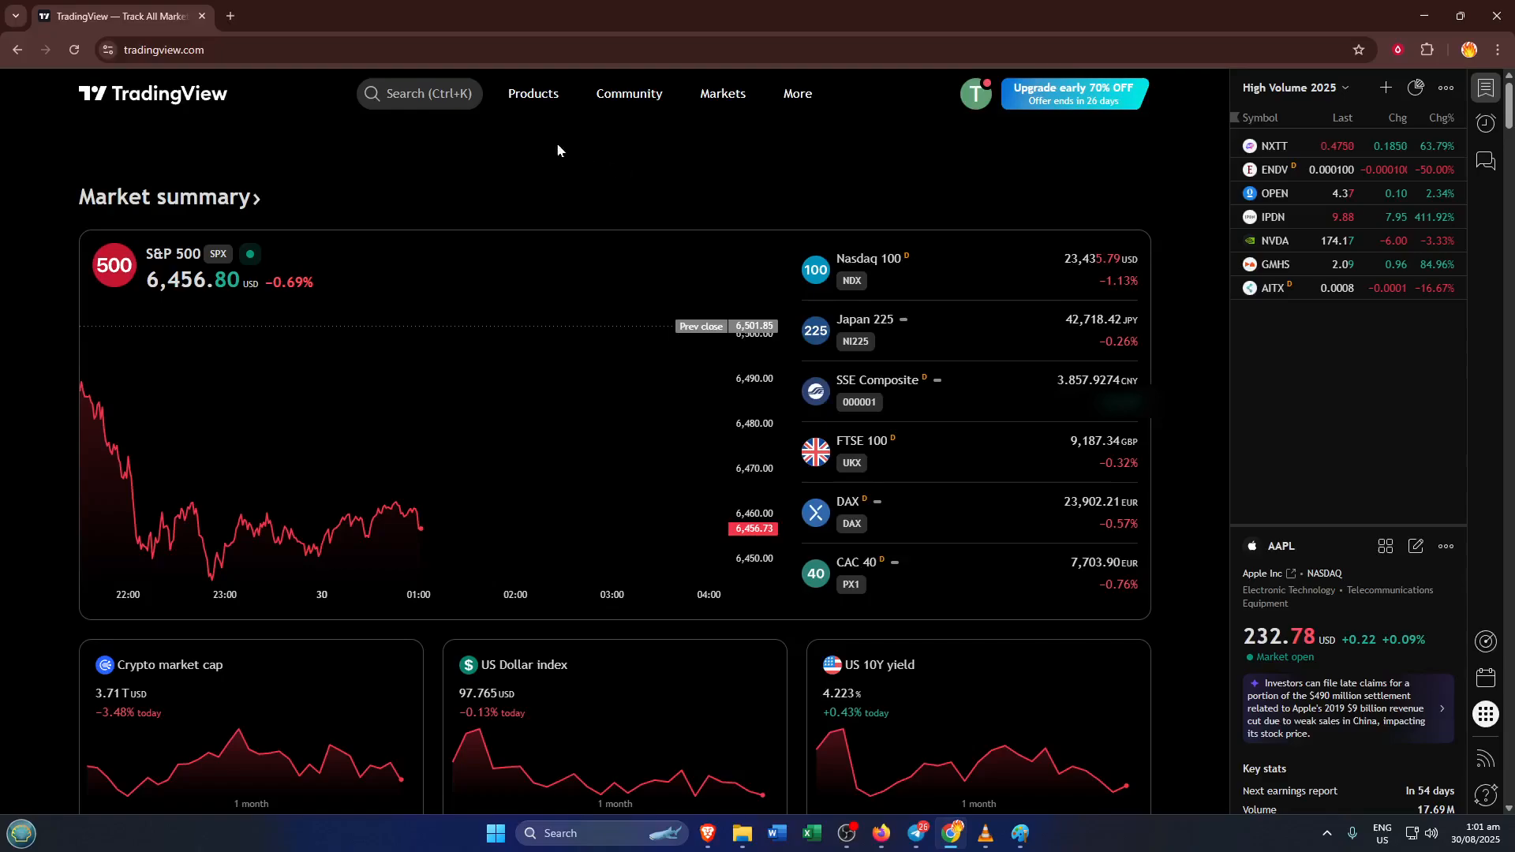
Launch Supercharts from the Products menu to show NVIDIA's chart on NASDAQ.
click(532, 93)
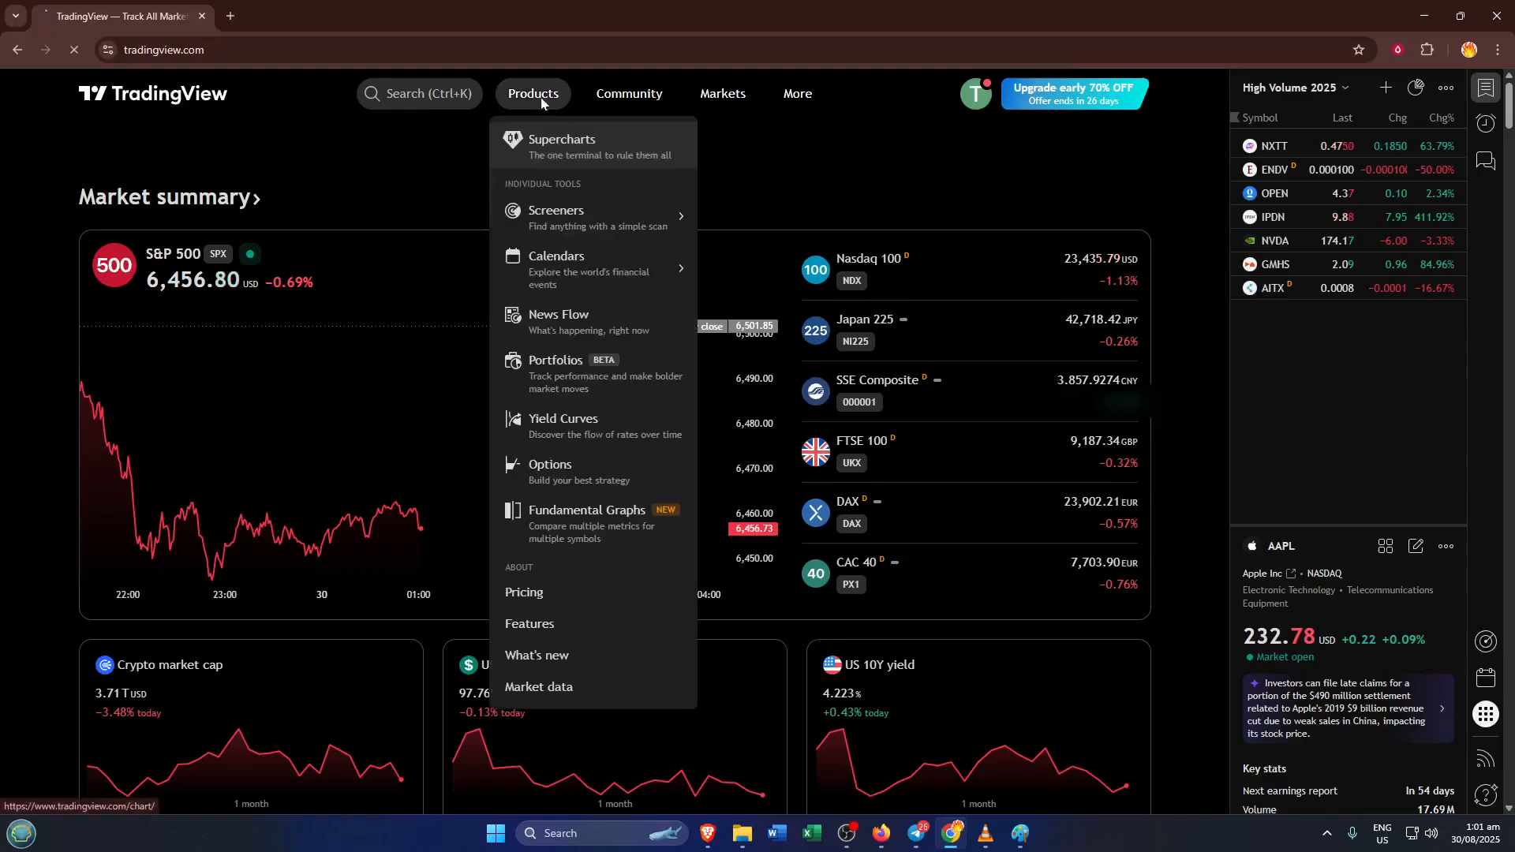
click(562, 145)
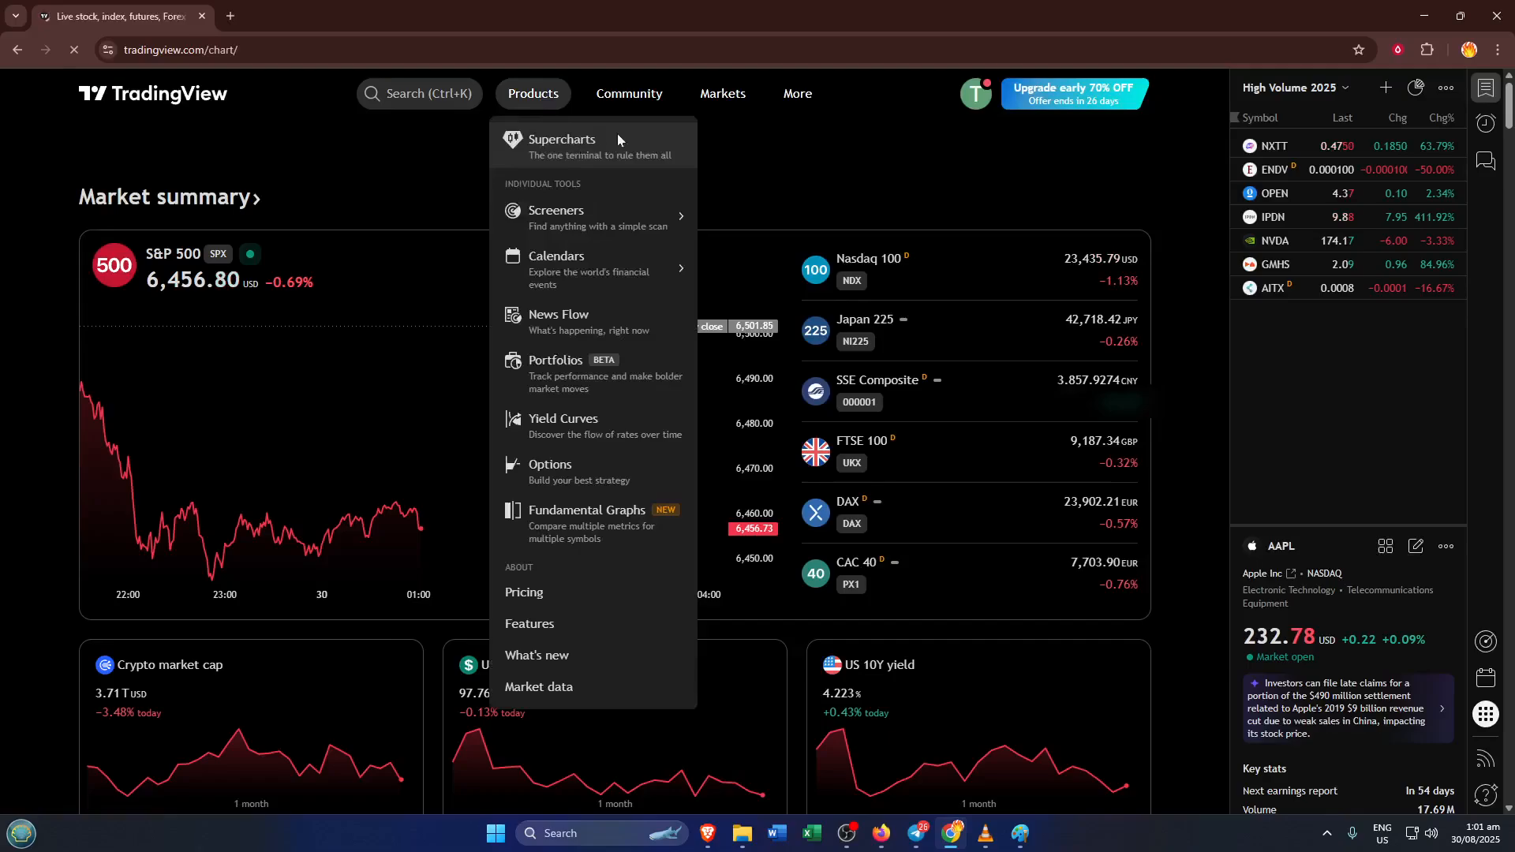
click(560, 145)
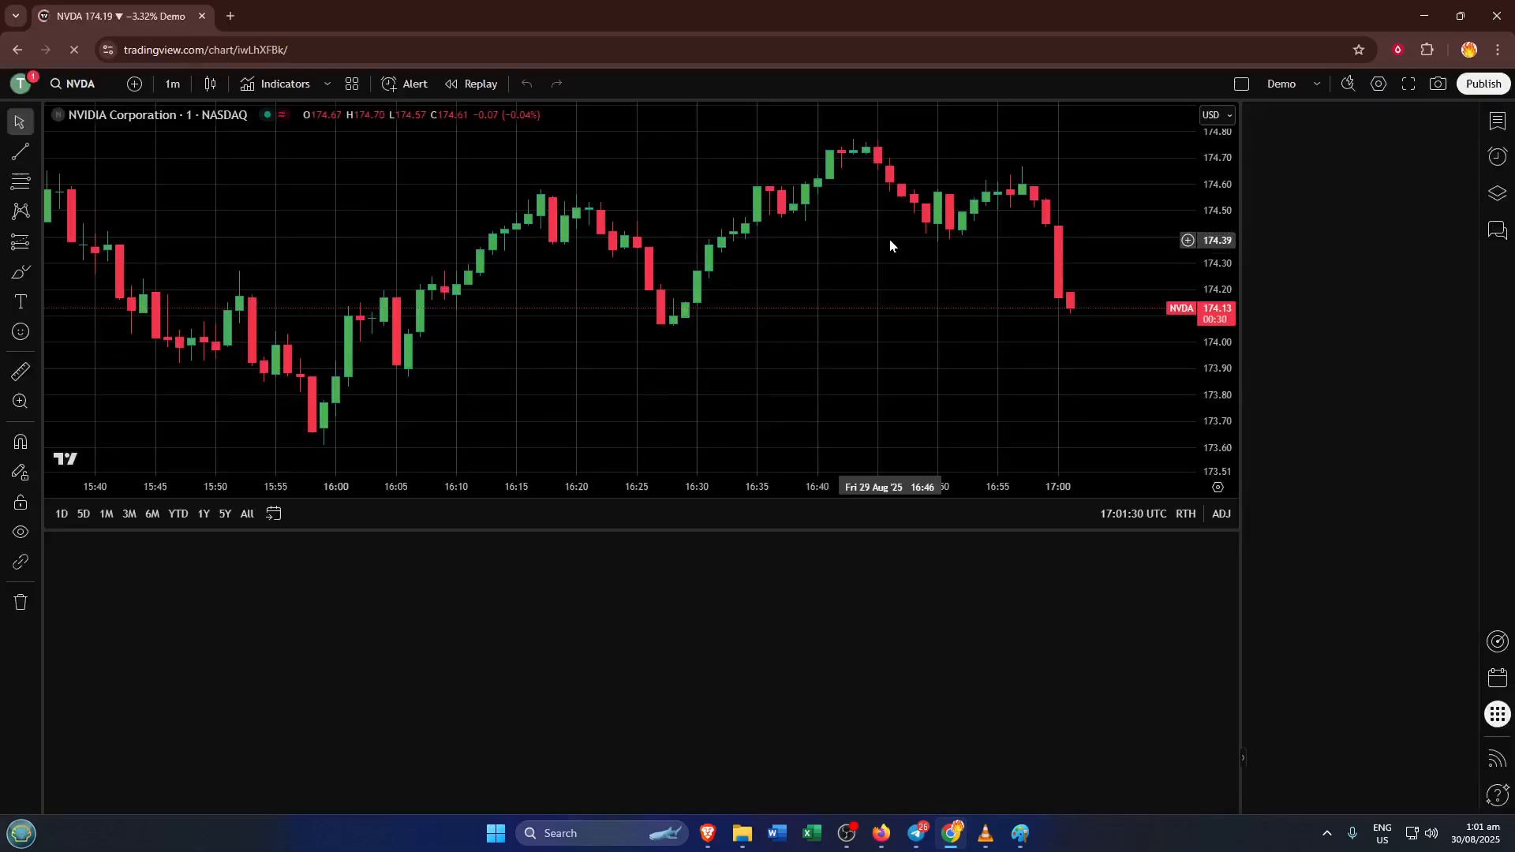
click(278, 513)
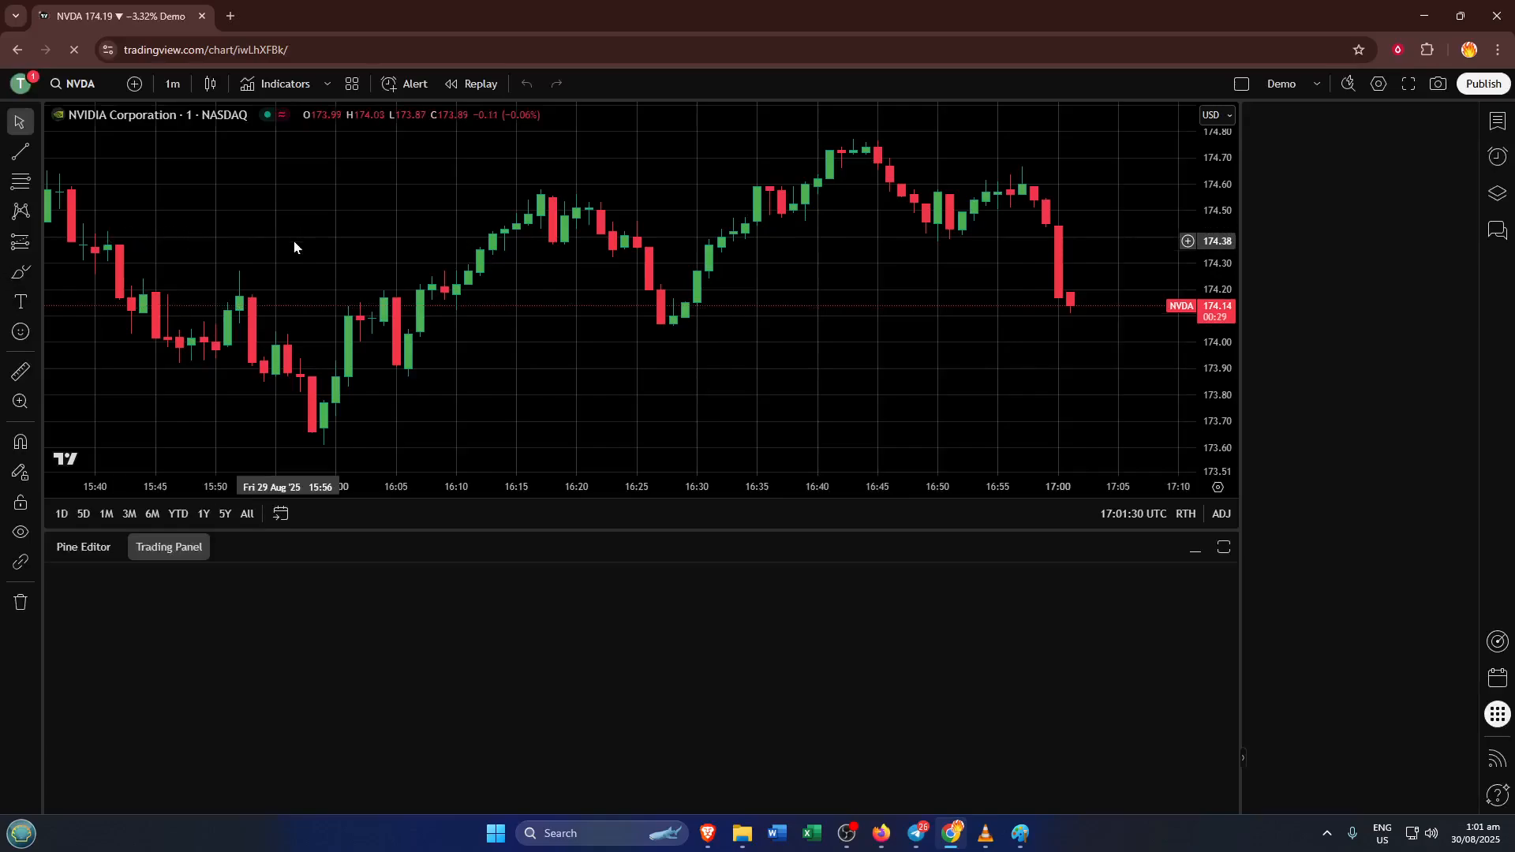
Show the Trading Panel with broker connections, including Paper Trading, below the chart.
click(1494, 120)
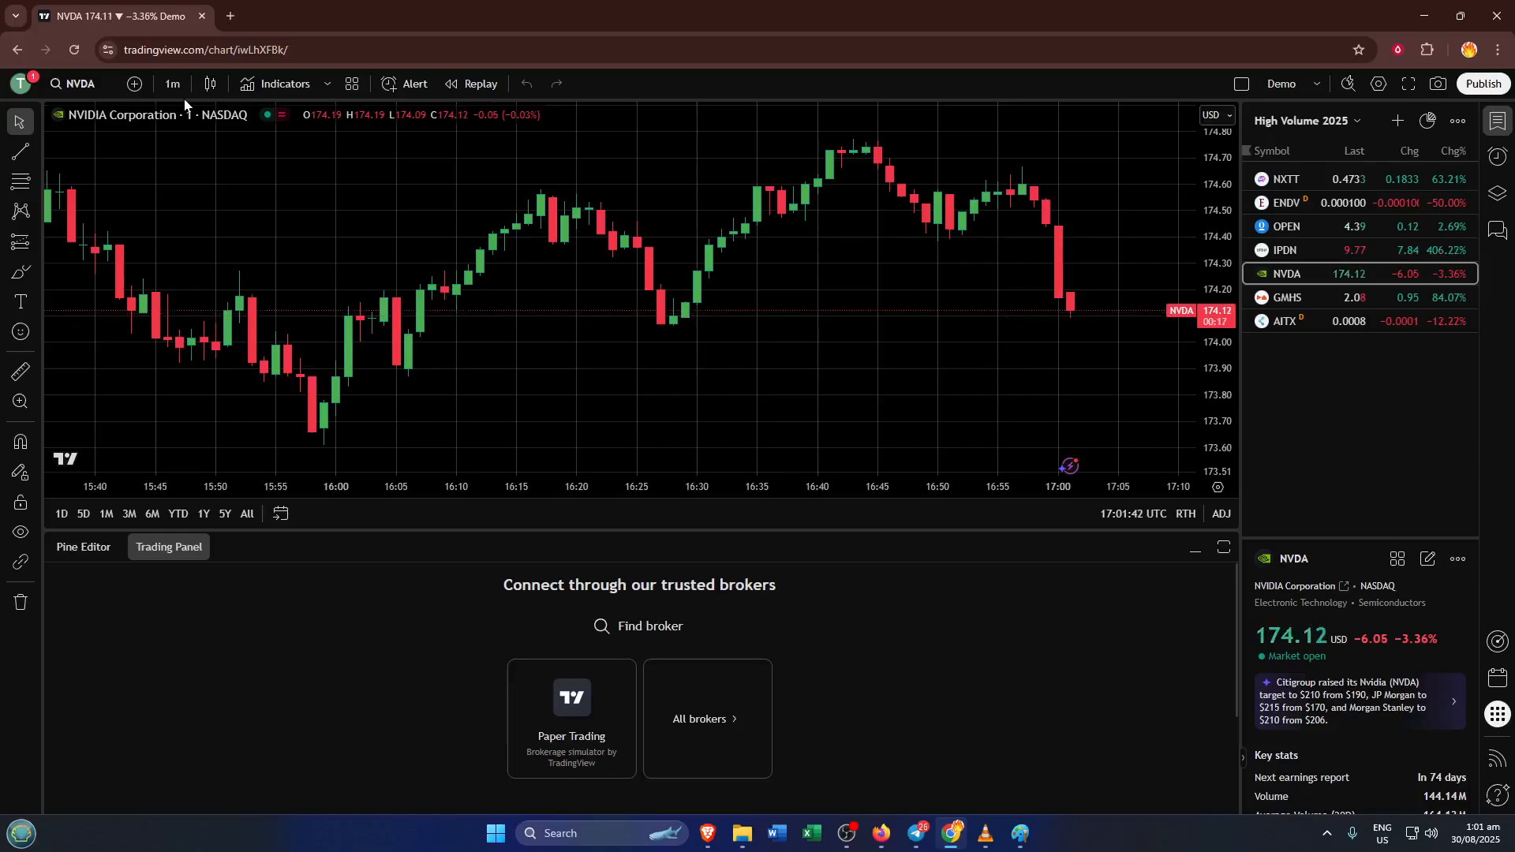
mouse_move(172, 83)
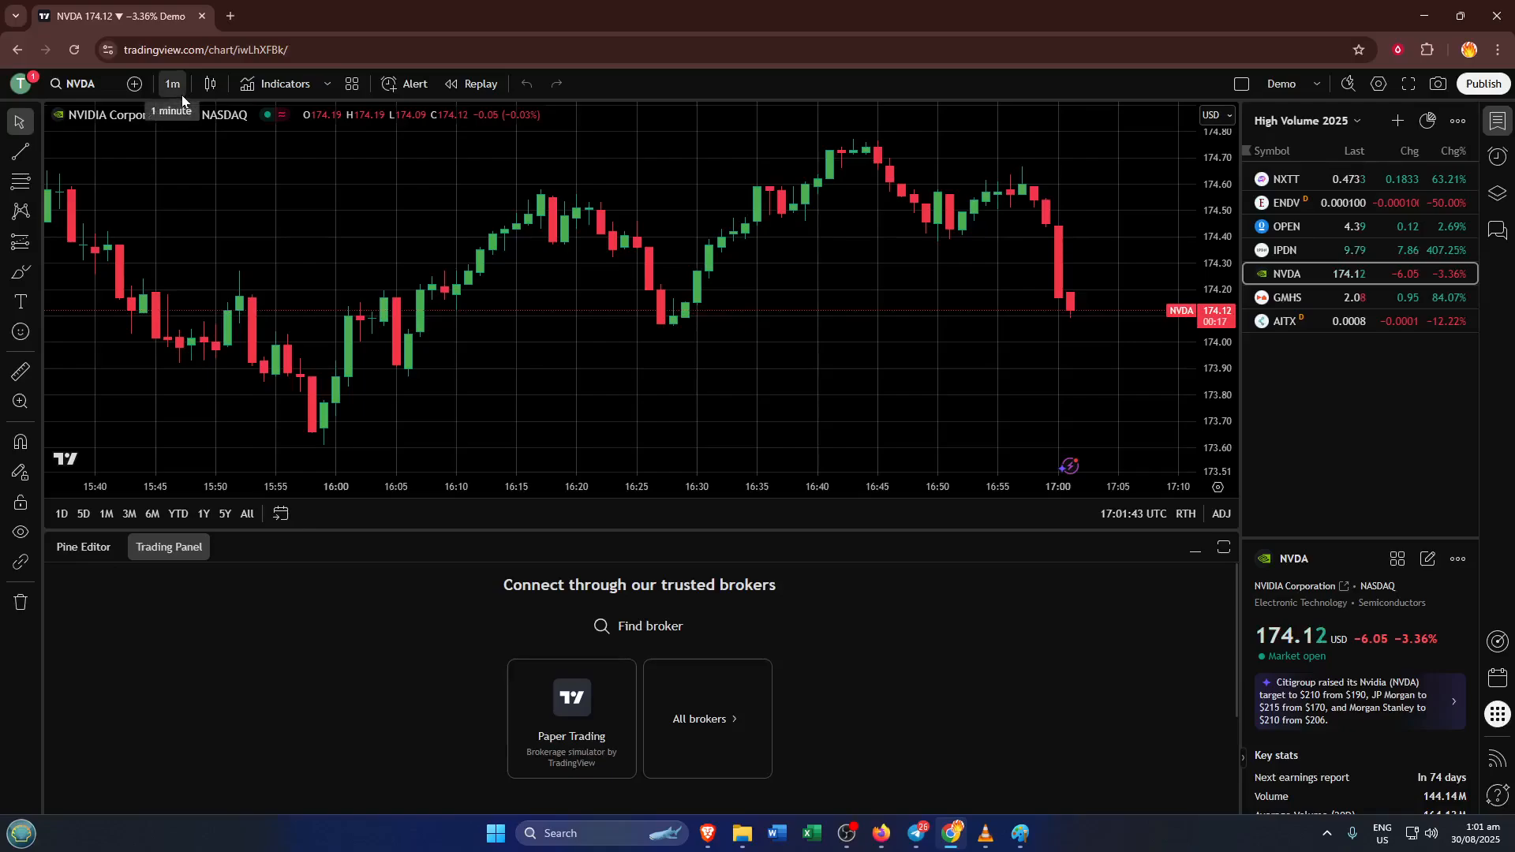
mouse_move(208, 83)
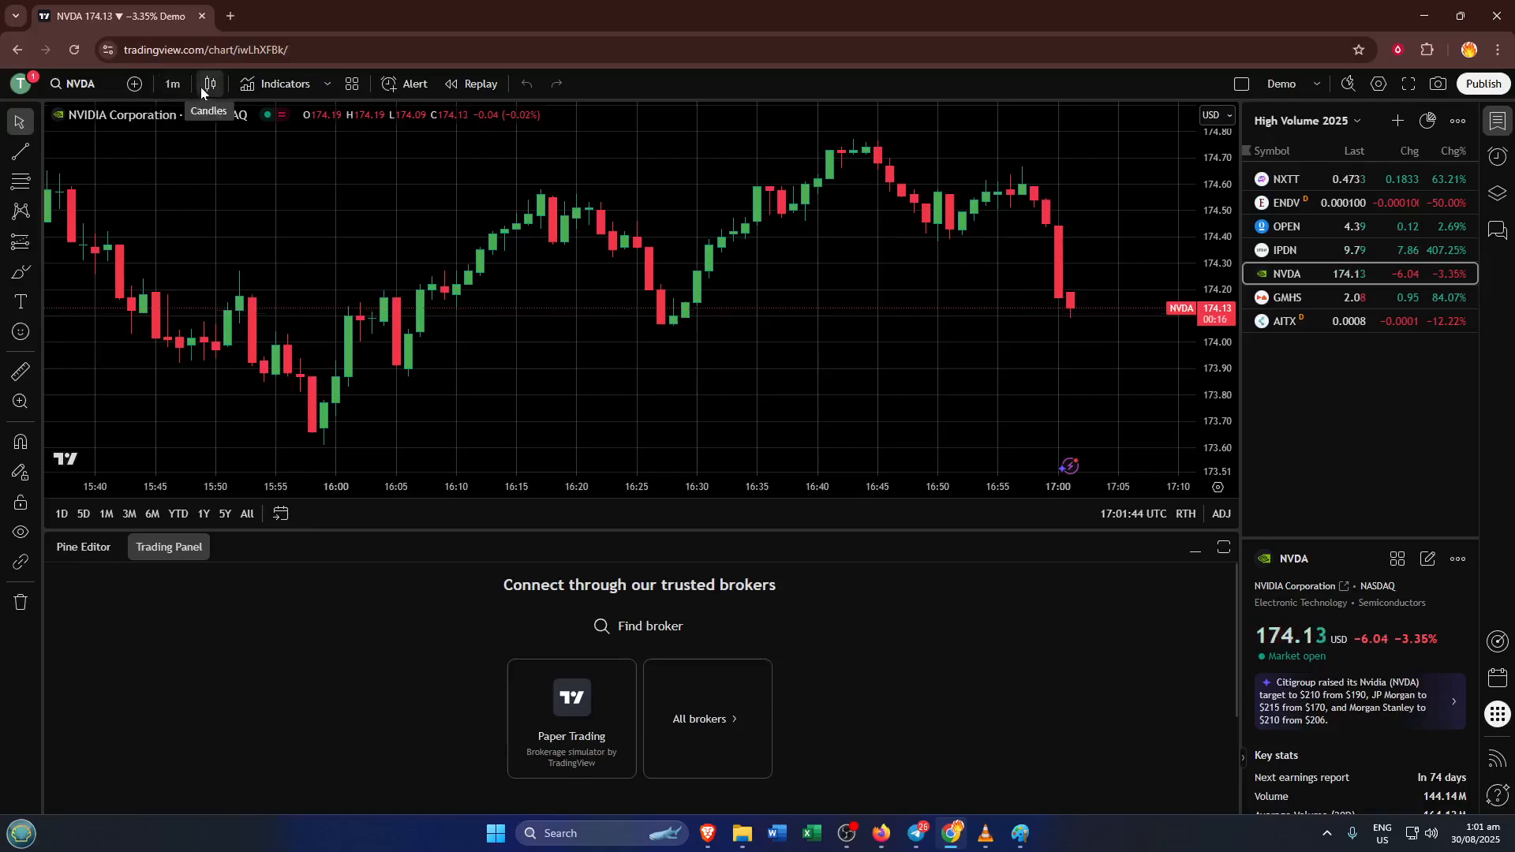
mouse_move(171, 85)
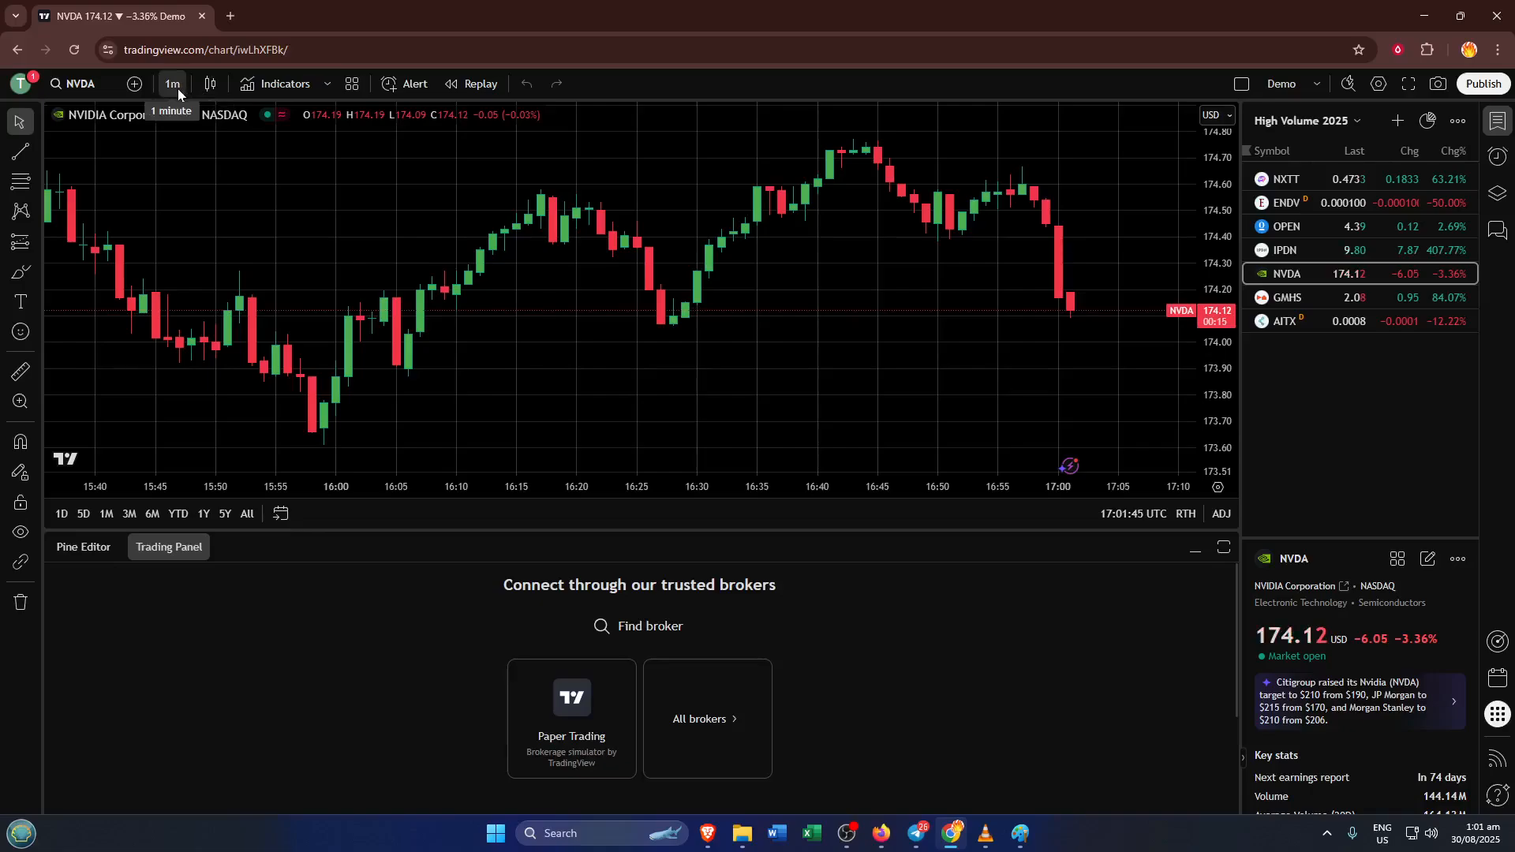
Expand the 1m interval selector to list tick, second, minute and hour intervals.
click(170, 83)
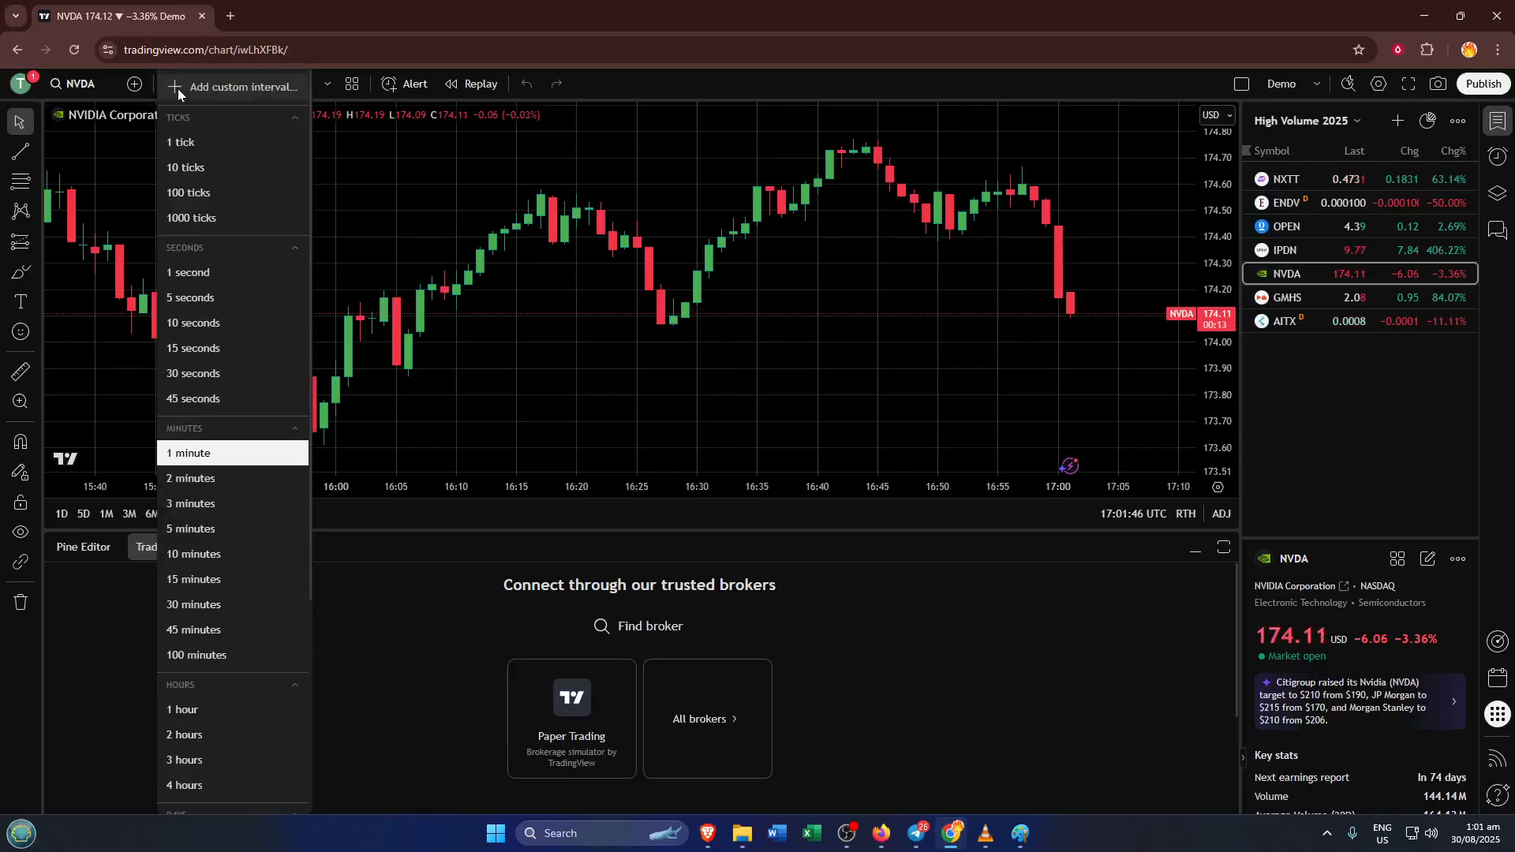
mouse_move(221, 180)
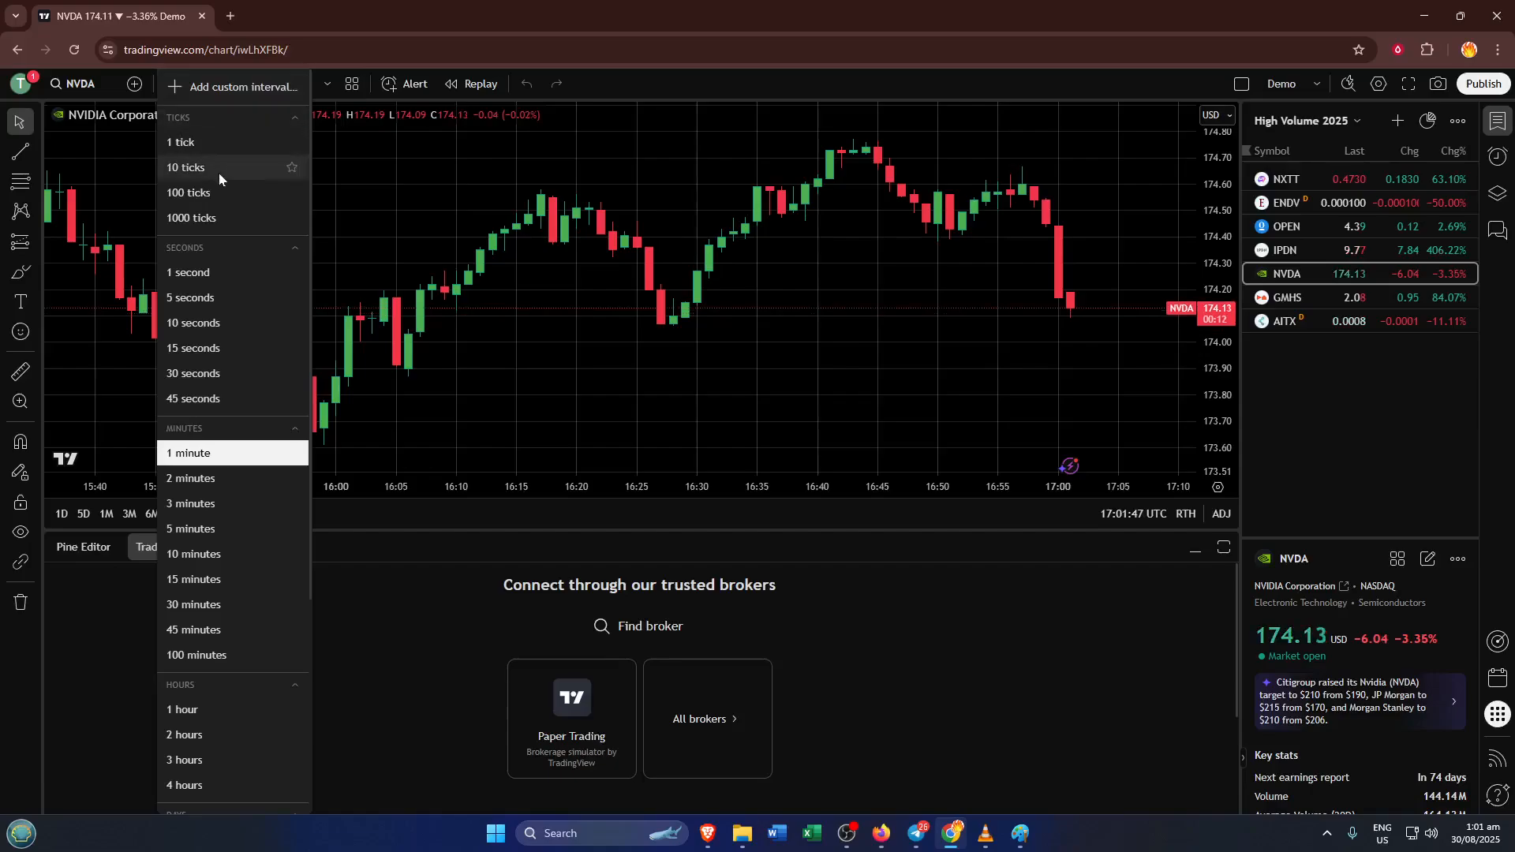
mouse_move(196, 183)
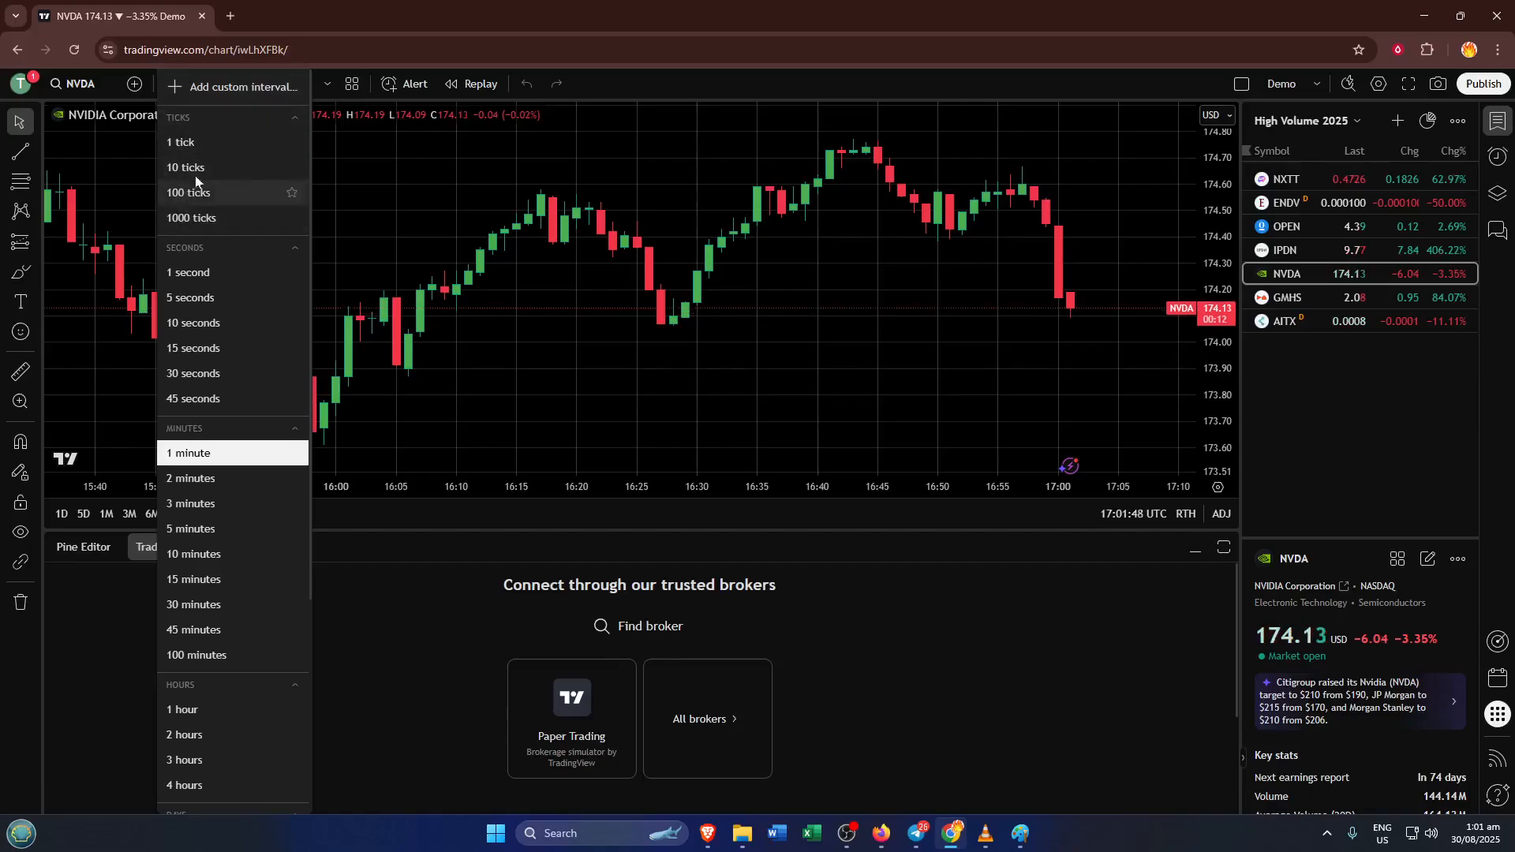
mouse_move(213, 259)
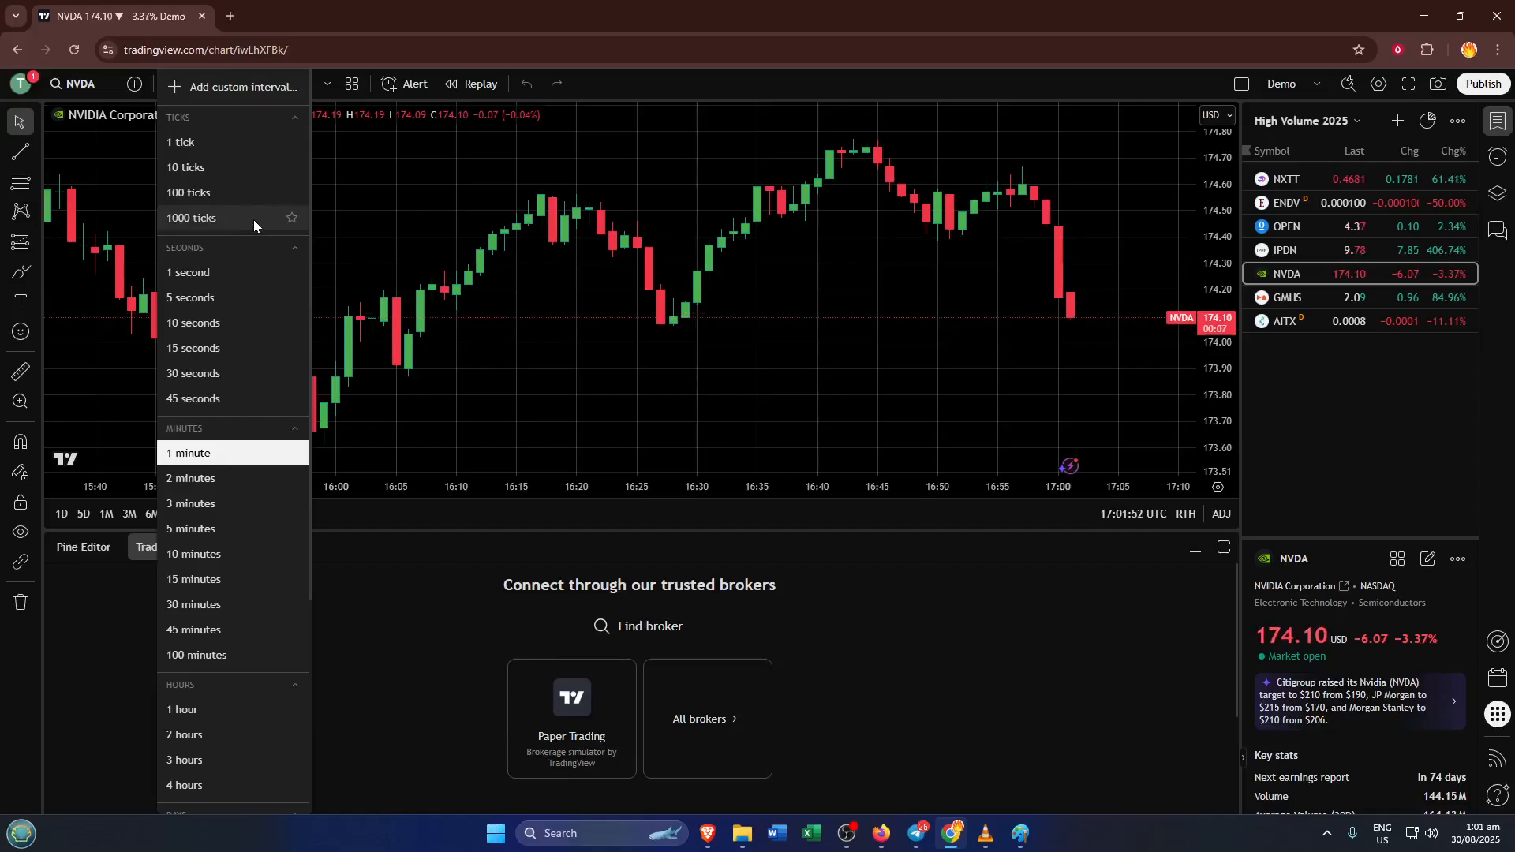
mouse_move(248, 216)
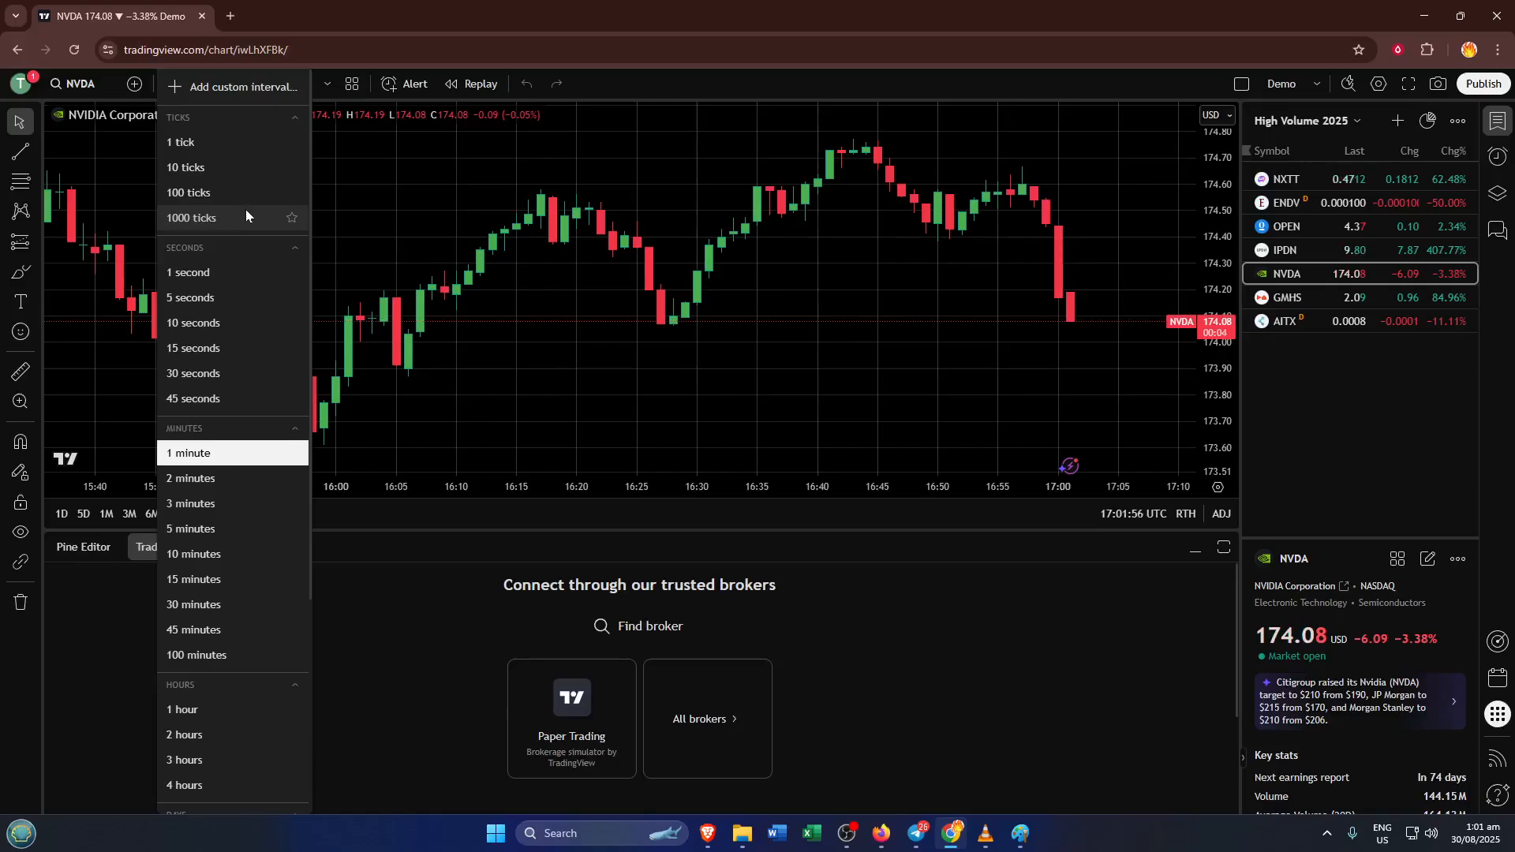
mouse_move(247, 200)
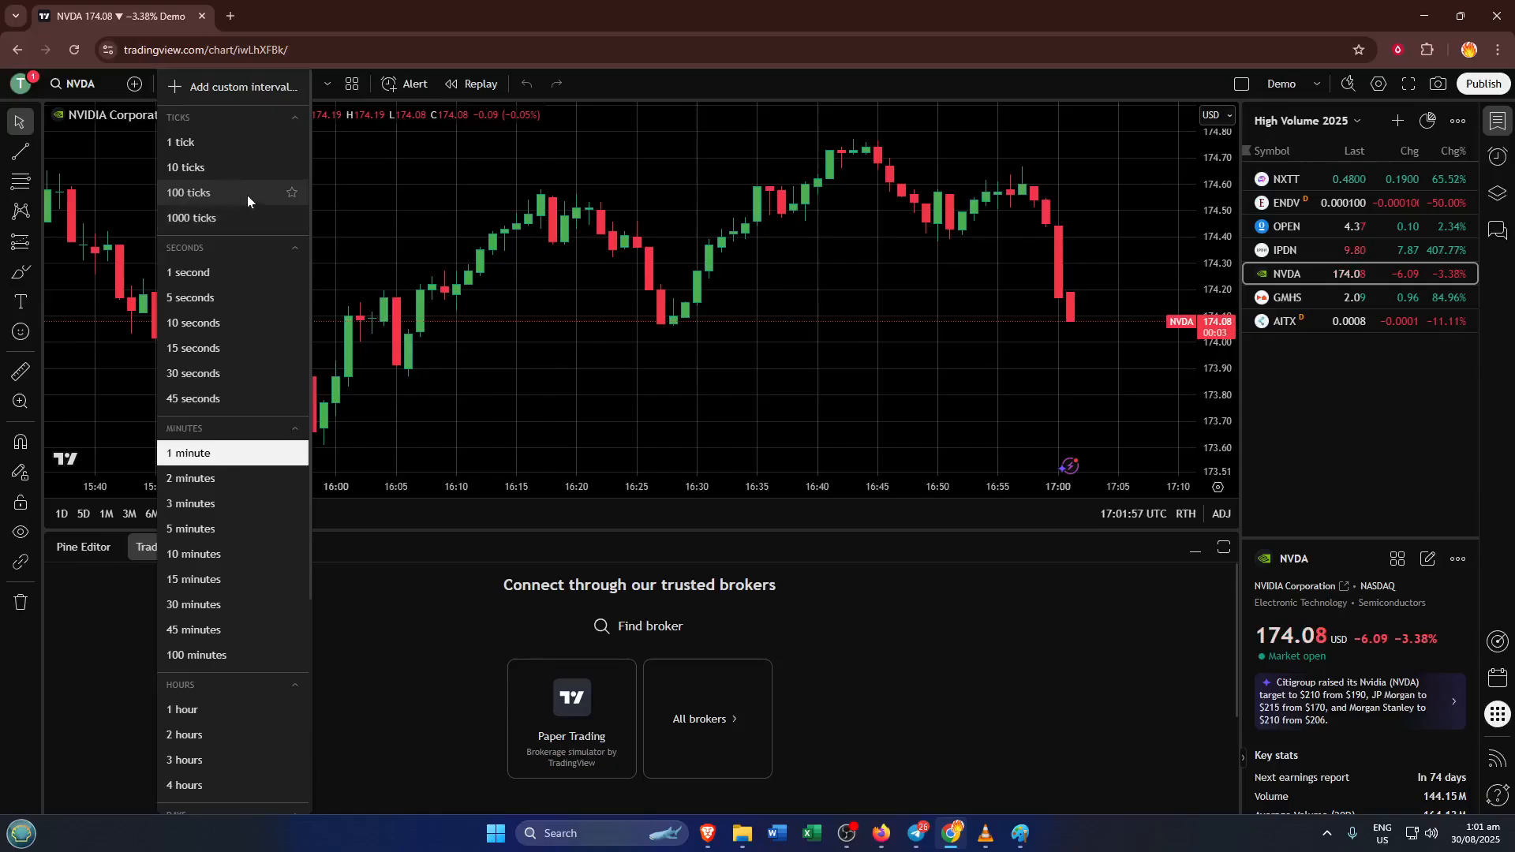
mouse_move(232, 167)
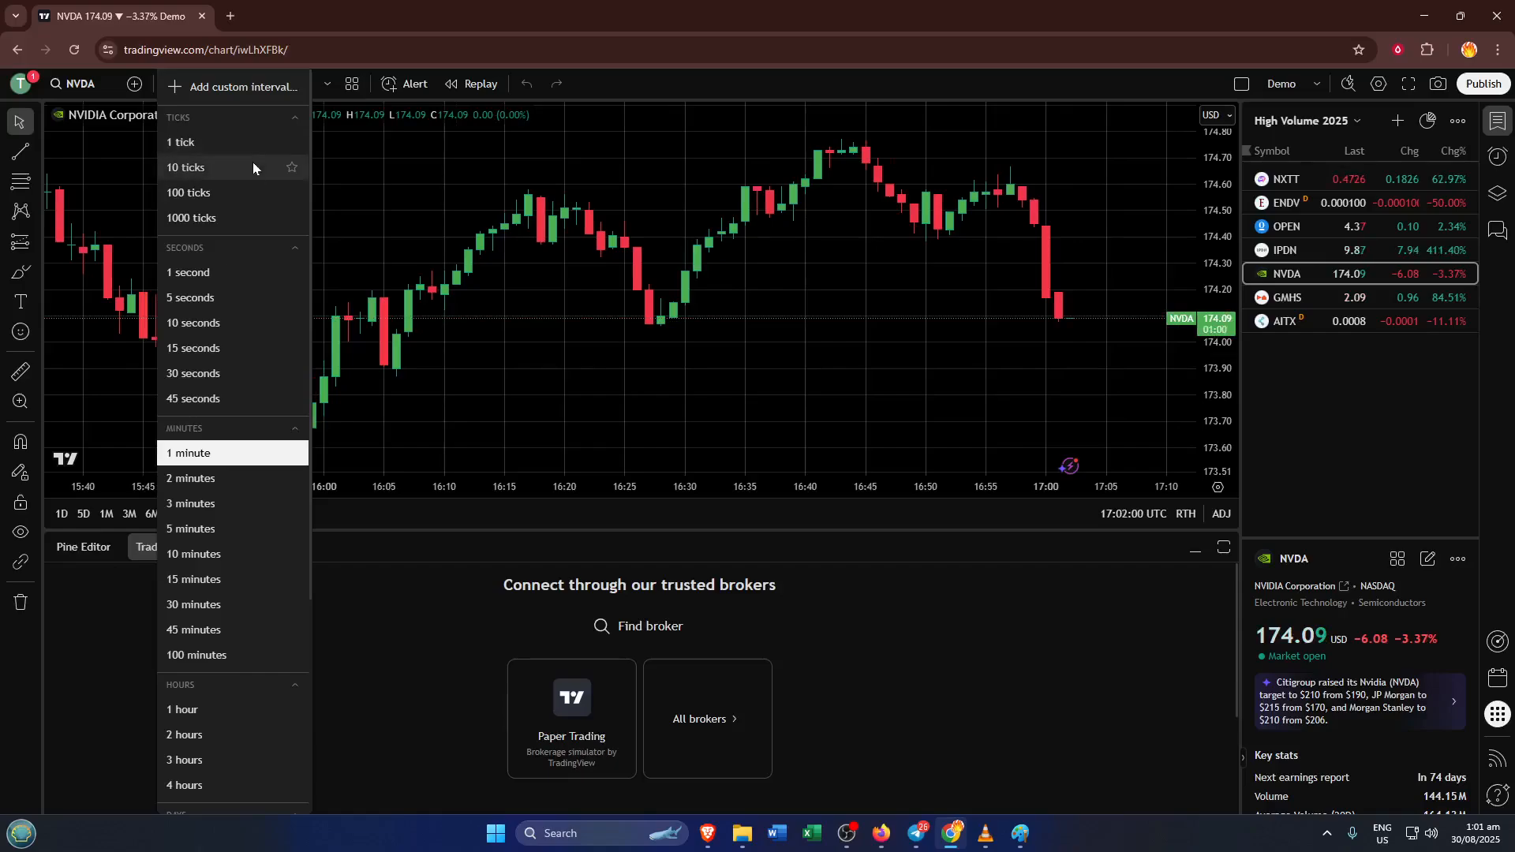
mouse_move(247, 217)
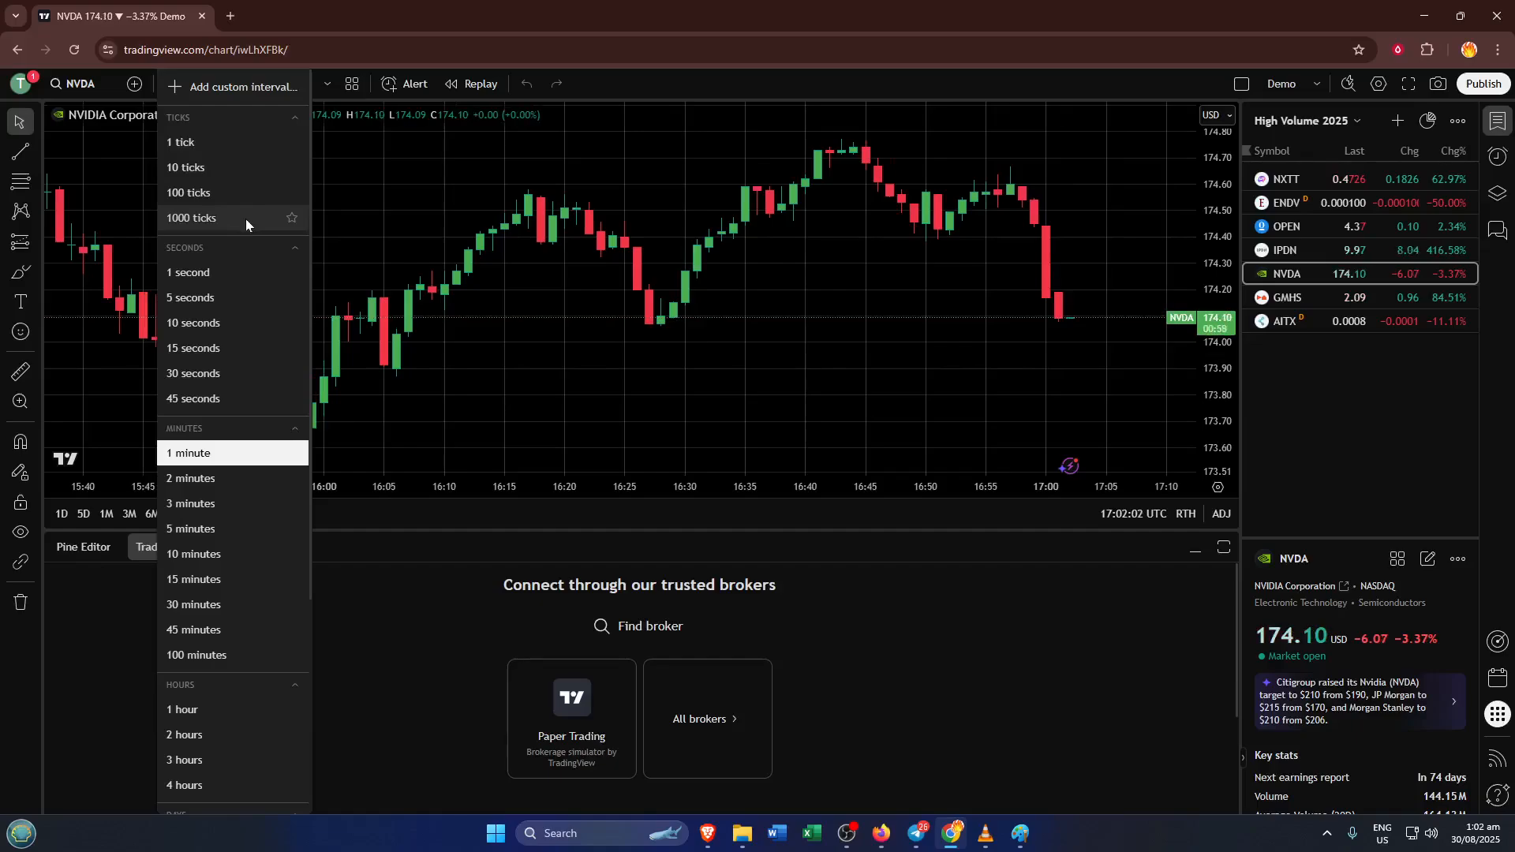
click(189, 452)
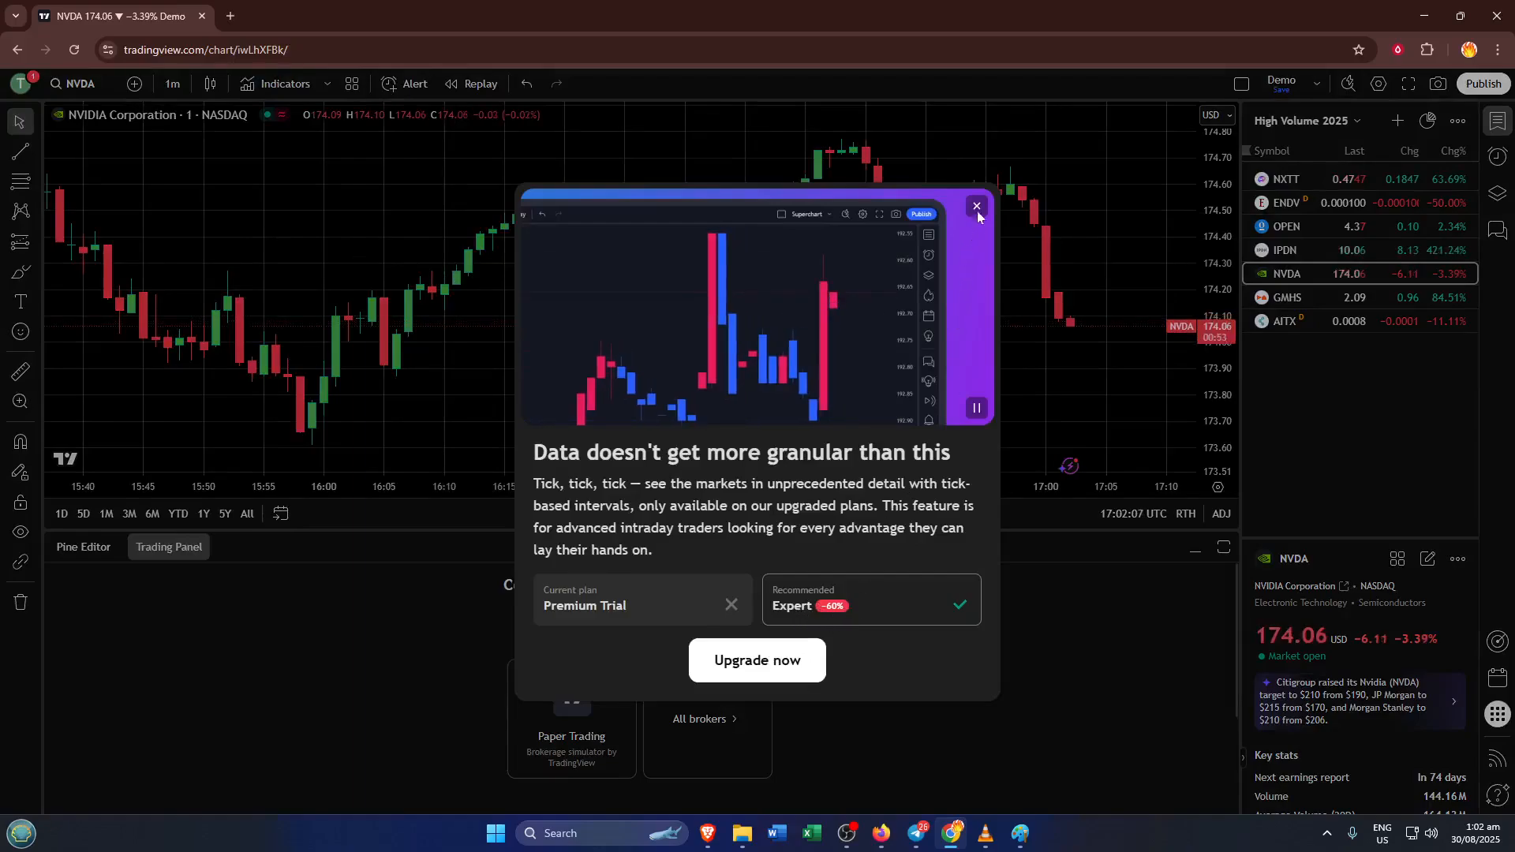
mouse_move(977, 205)
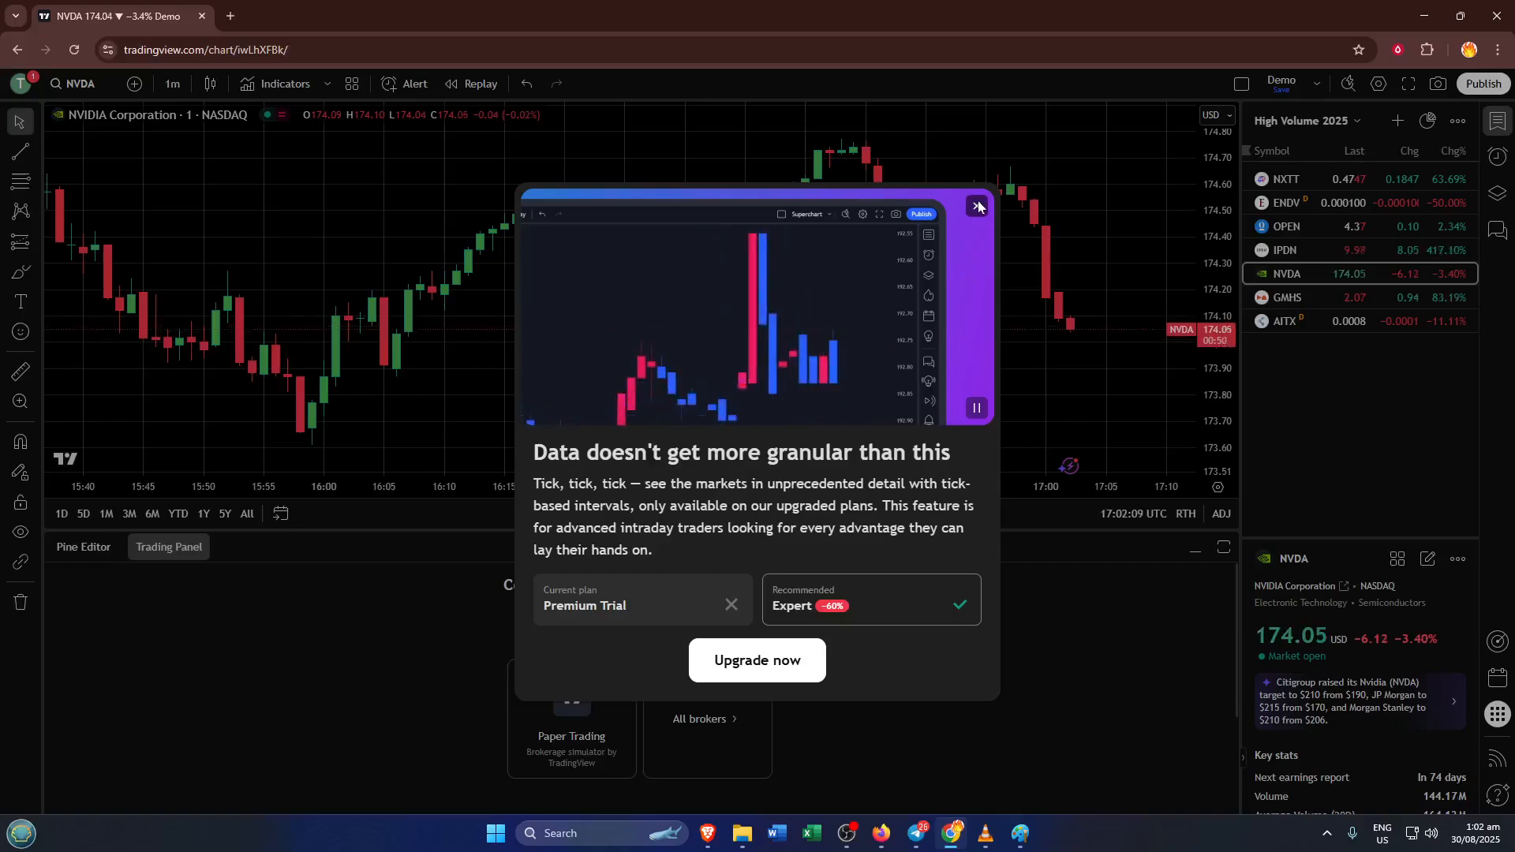
click(976, 205)
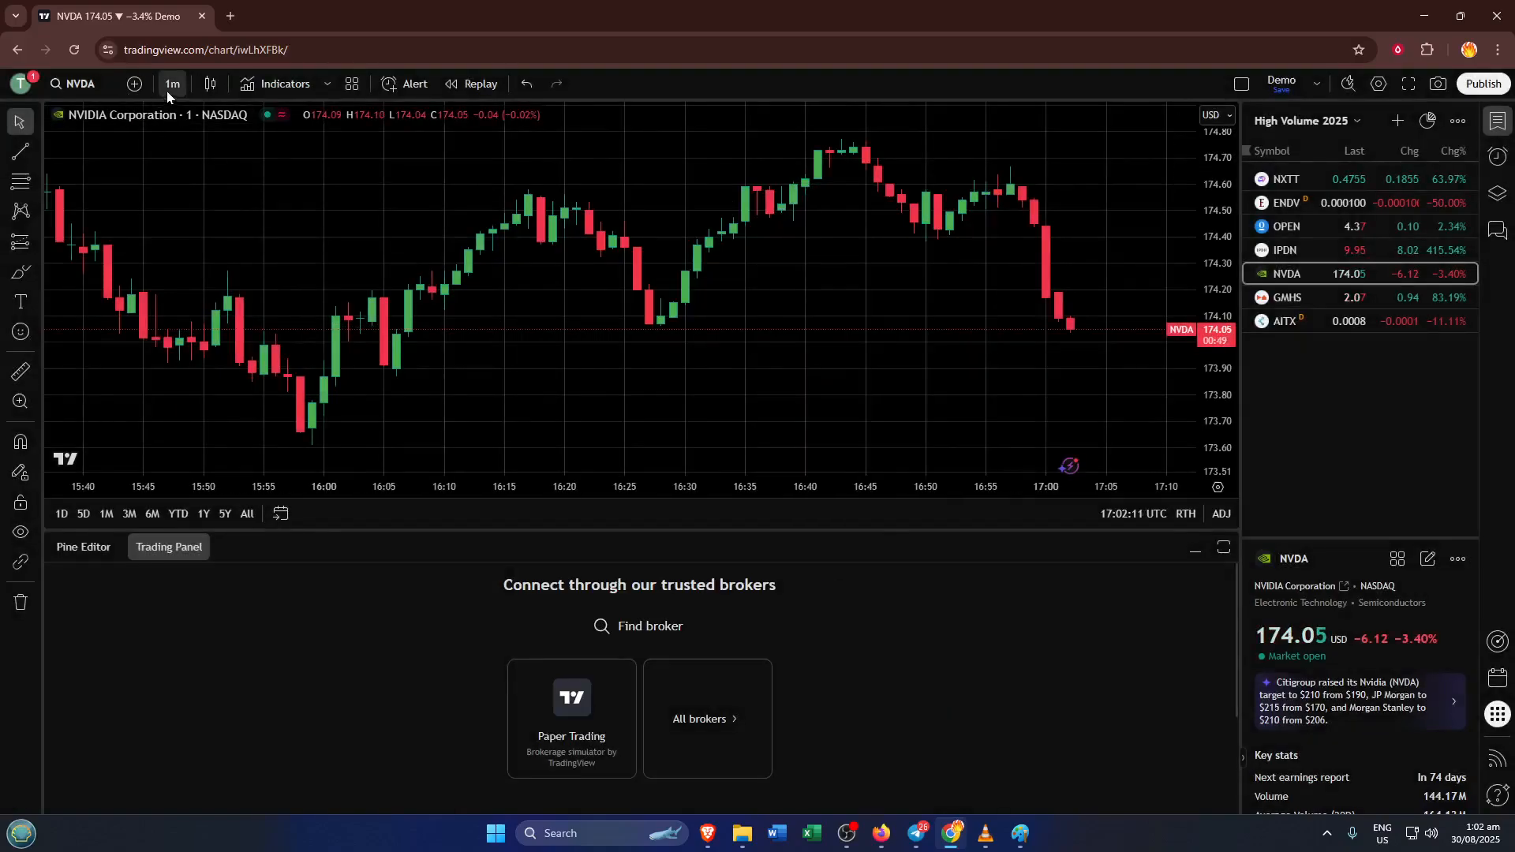
click(172, 84)
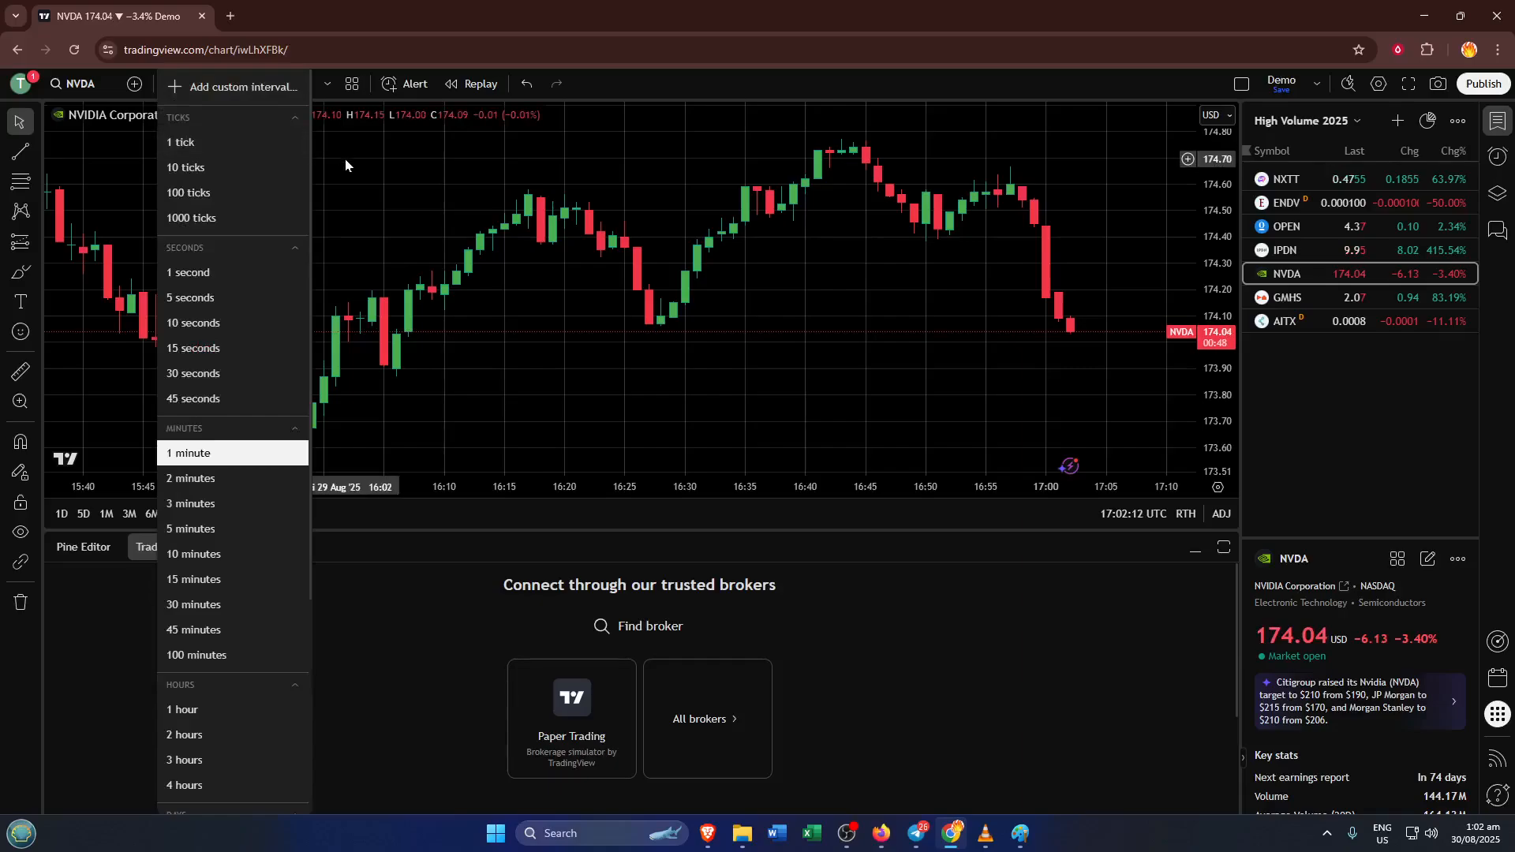